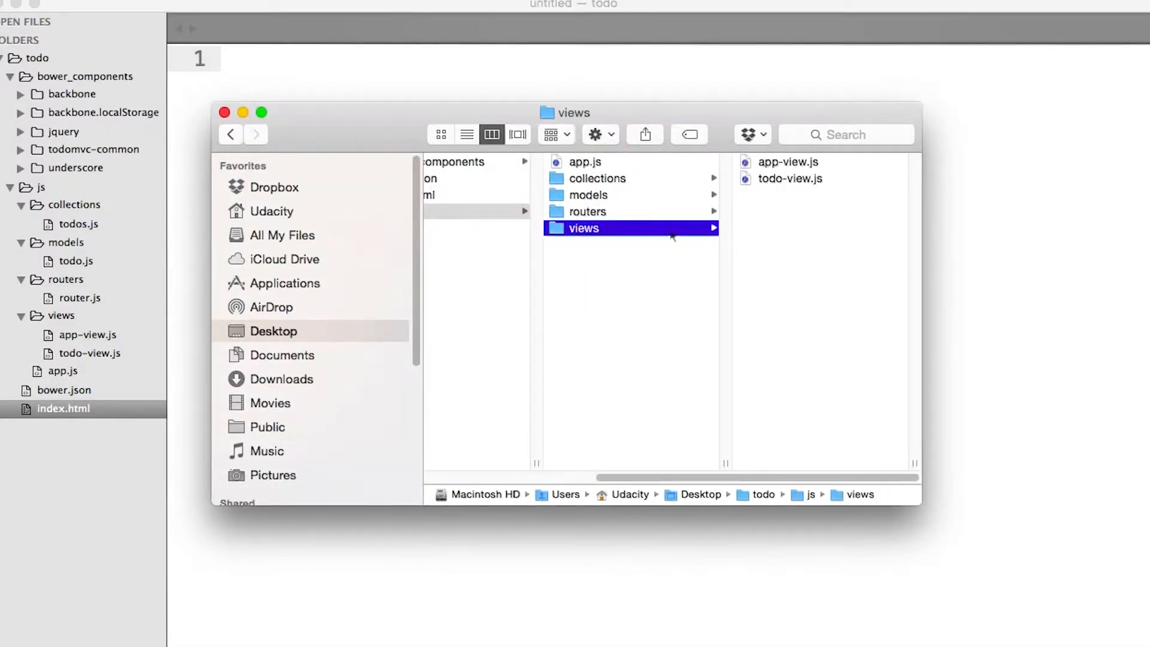
- Browse the todo project's js/collections and js/views folders in Finder's column view
click(597, 177)
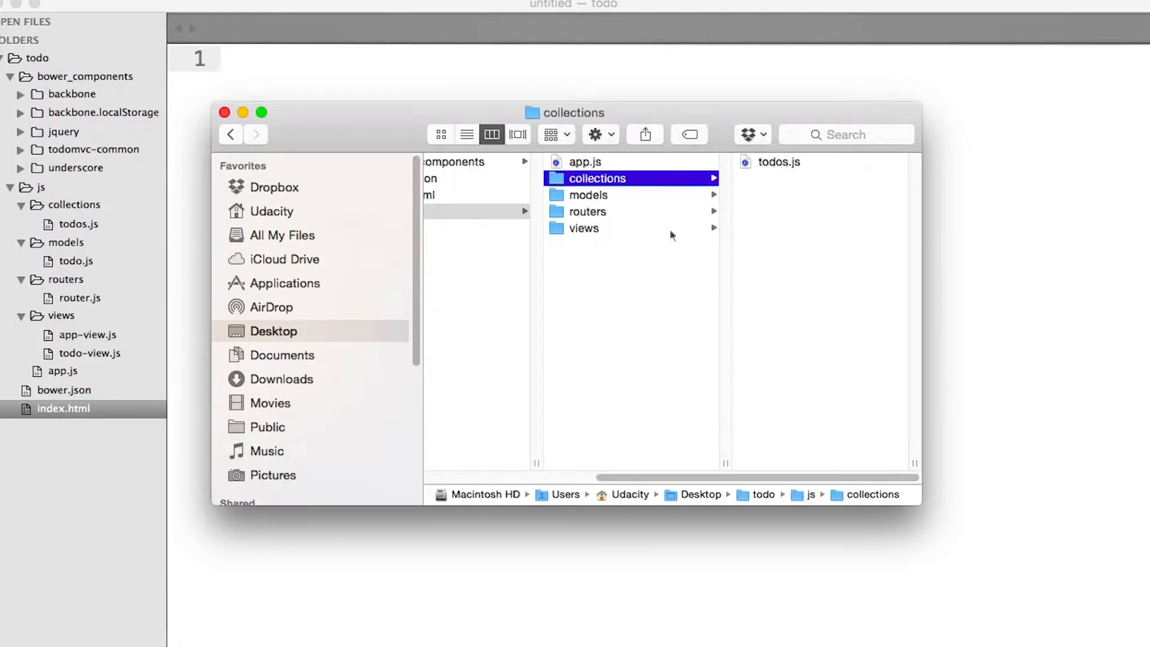
click(224, 113)
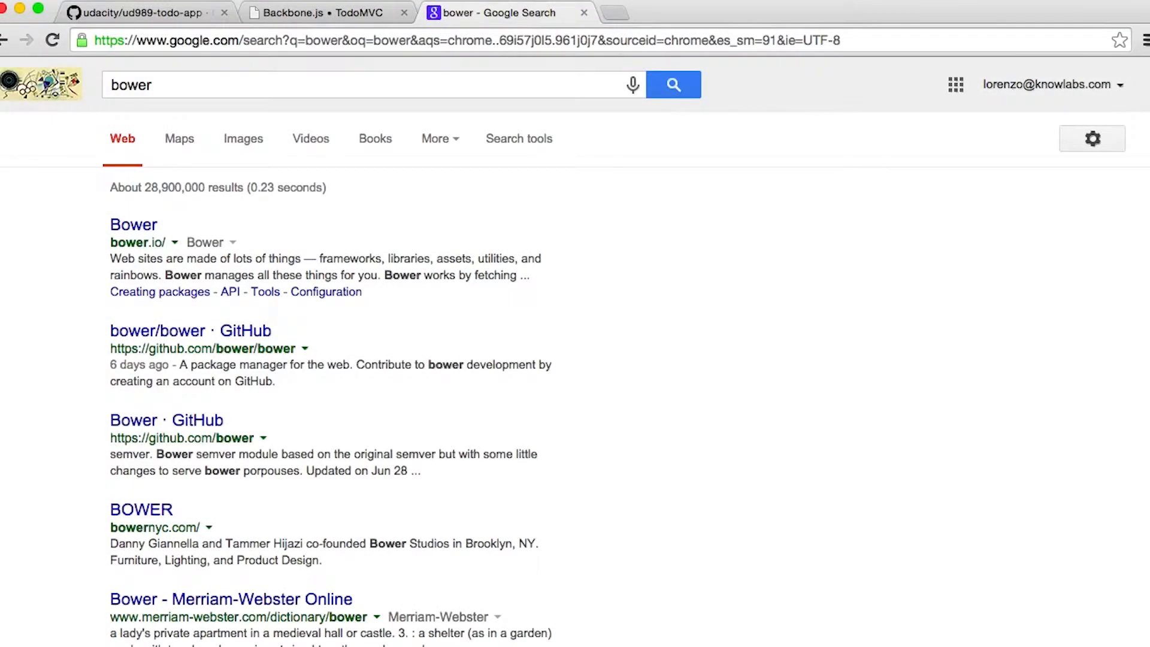
- Run a Google search for 'bower' in Chrome and review the results
click(133, 224)
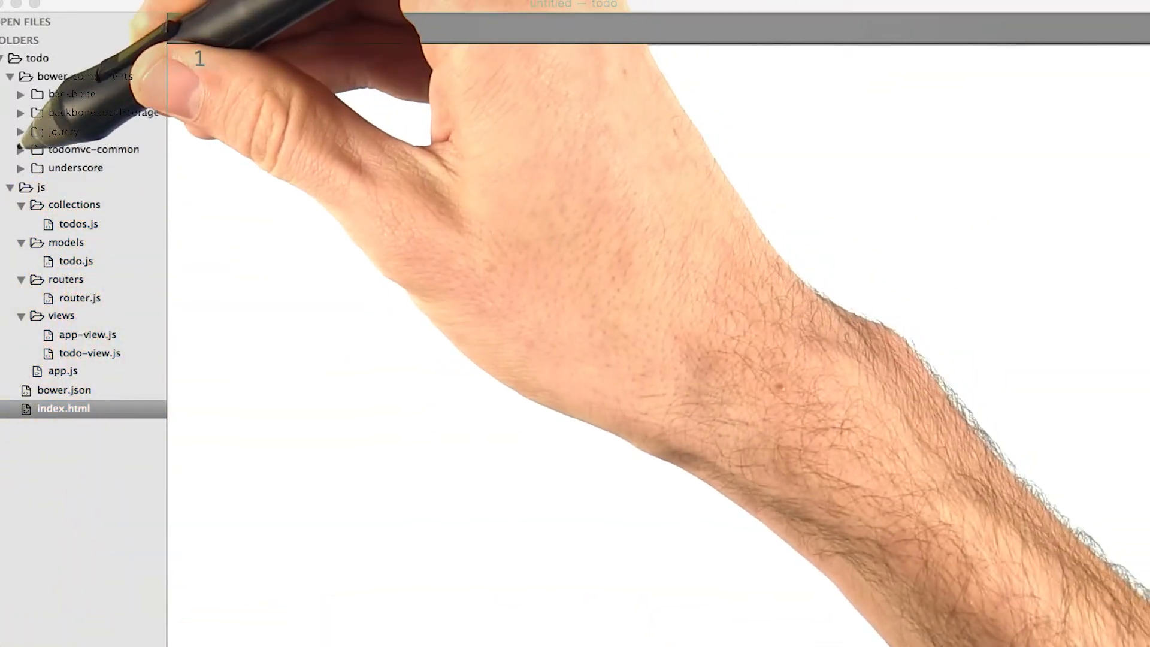
- Preview base.css, base.js and bg.png under bower_components/todomvc-common in the sidebar
click(74, 169)
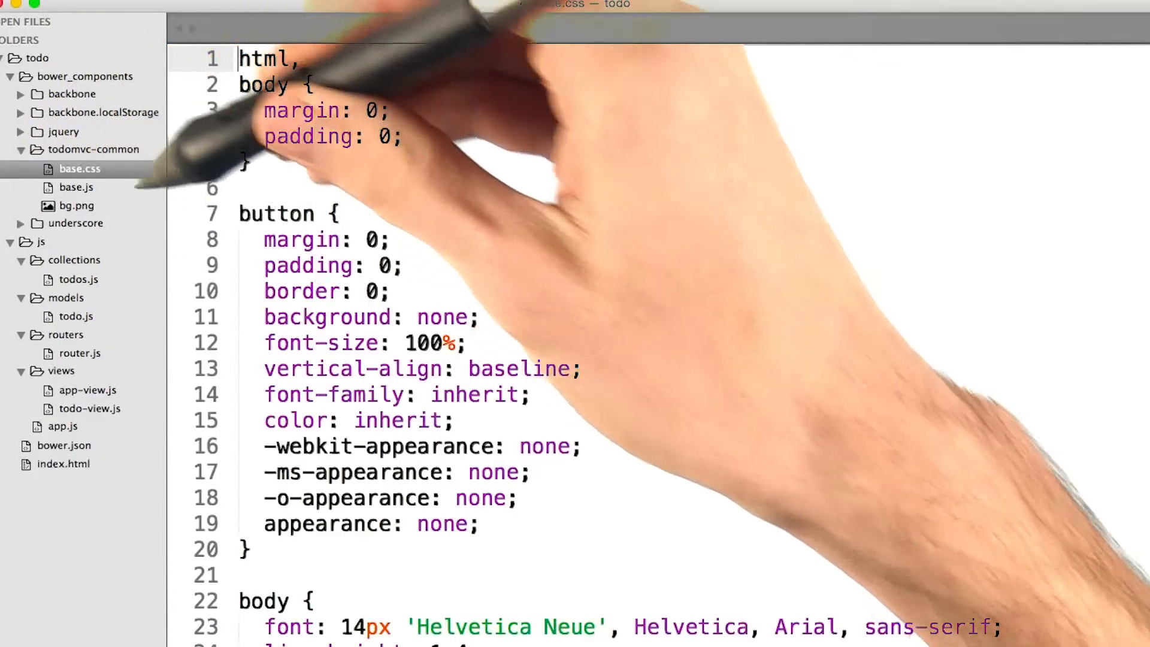
click(76, 187)
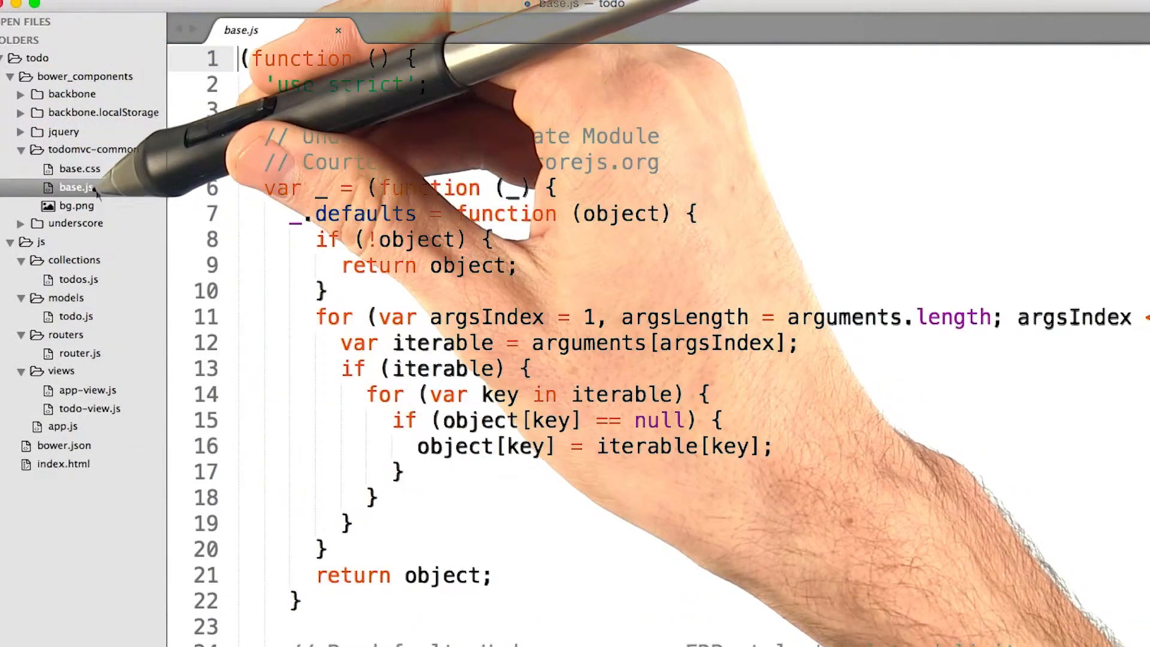
click(76, 205)
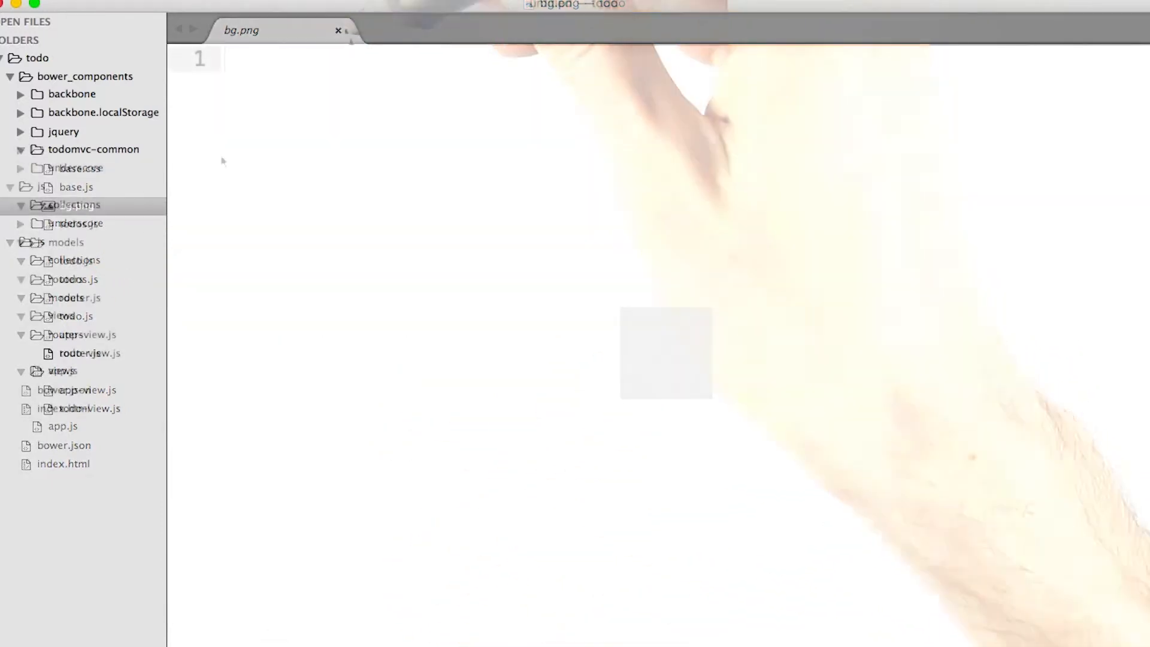
click(338, 30)
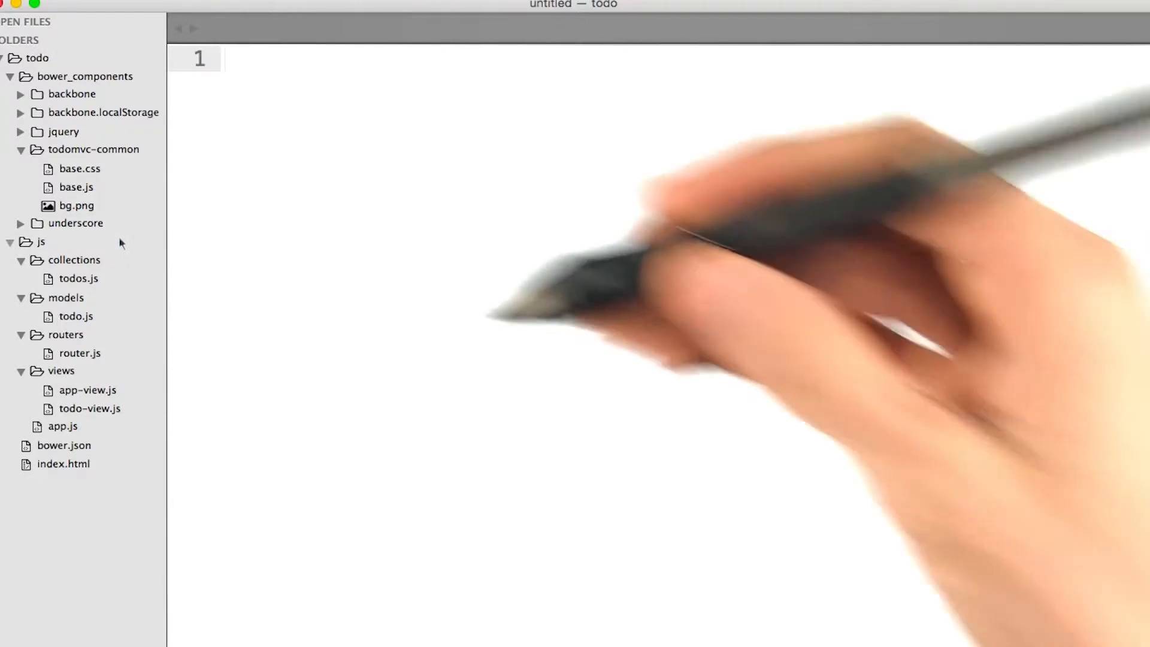
click(79, 169)
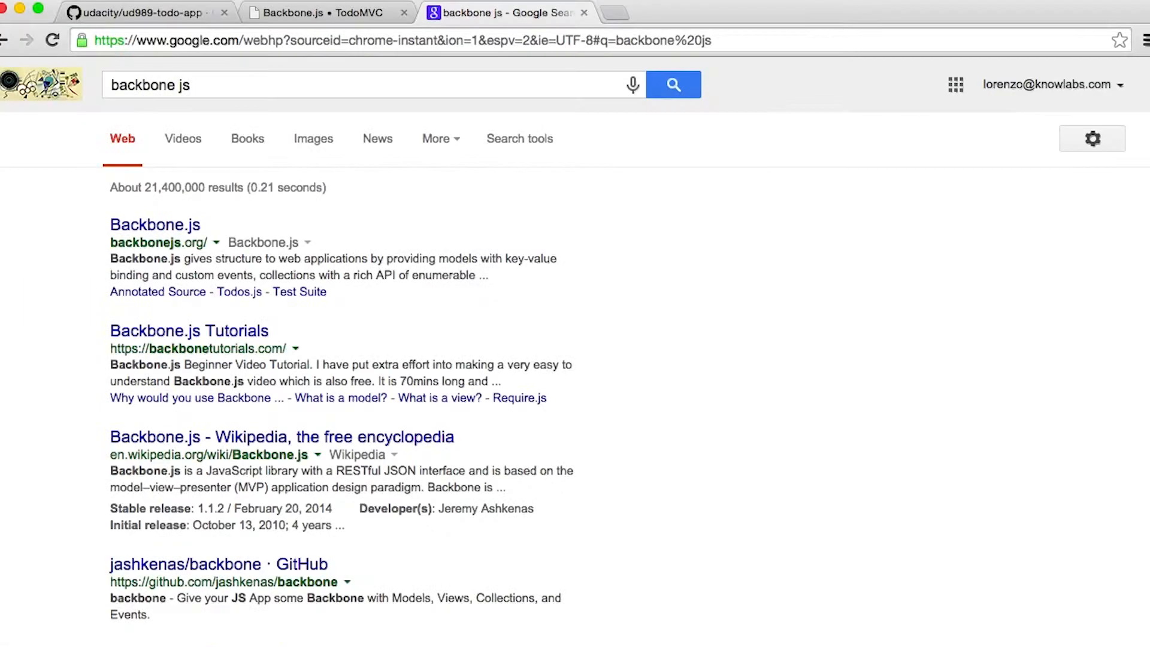
- Run a Google search for 'backbone js' and review the results
click(155, 224)
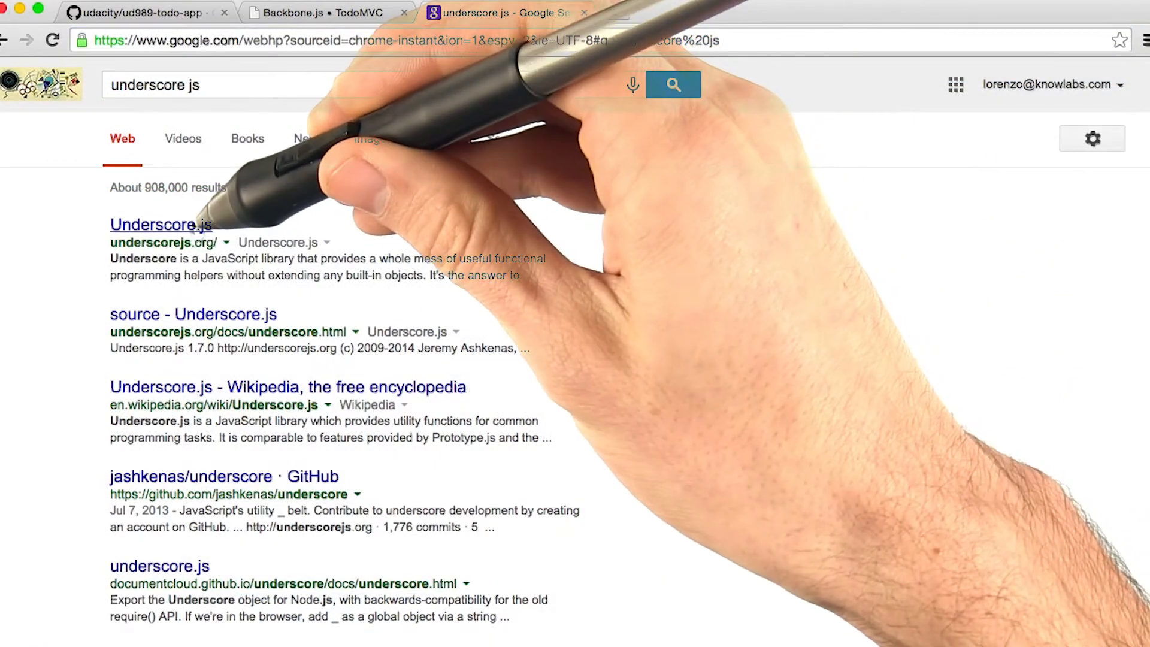
- Open the Underscore.js homepage (underscorejs.org) from the 'underscore js' search results
click(160, 224)
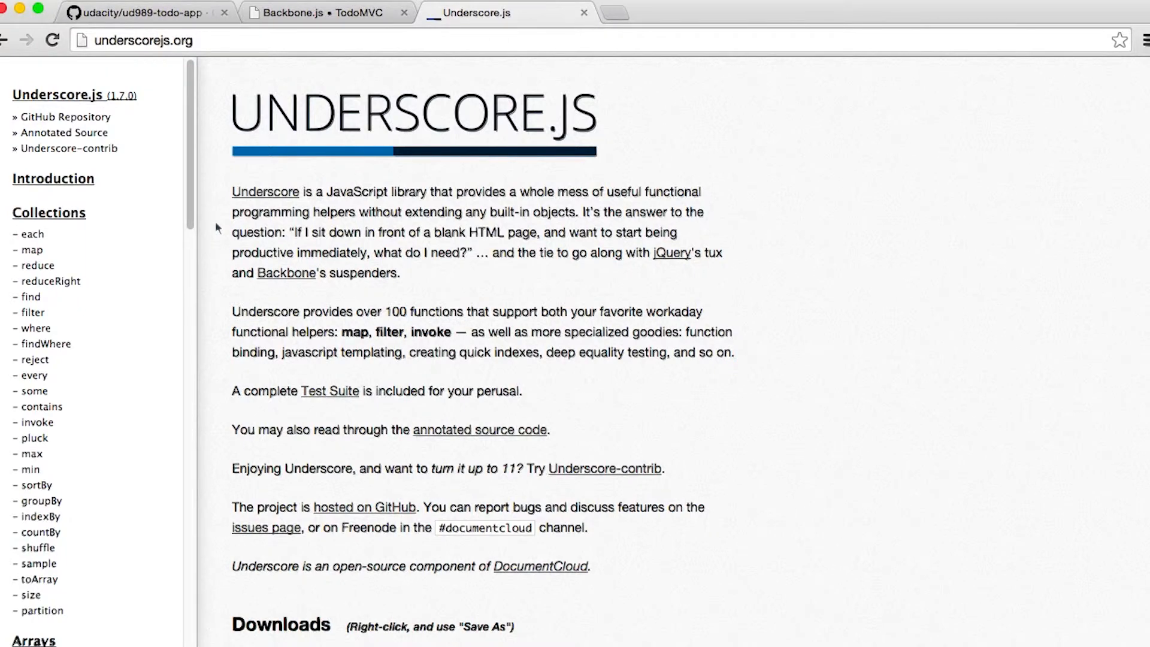
mouse_move(219, 230)
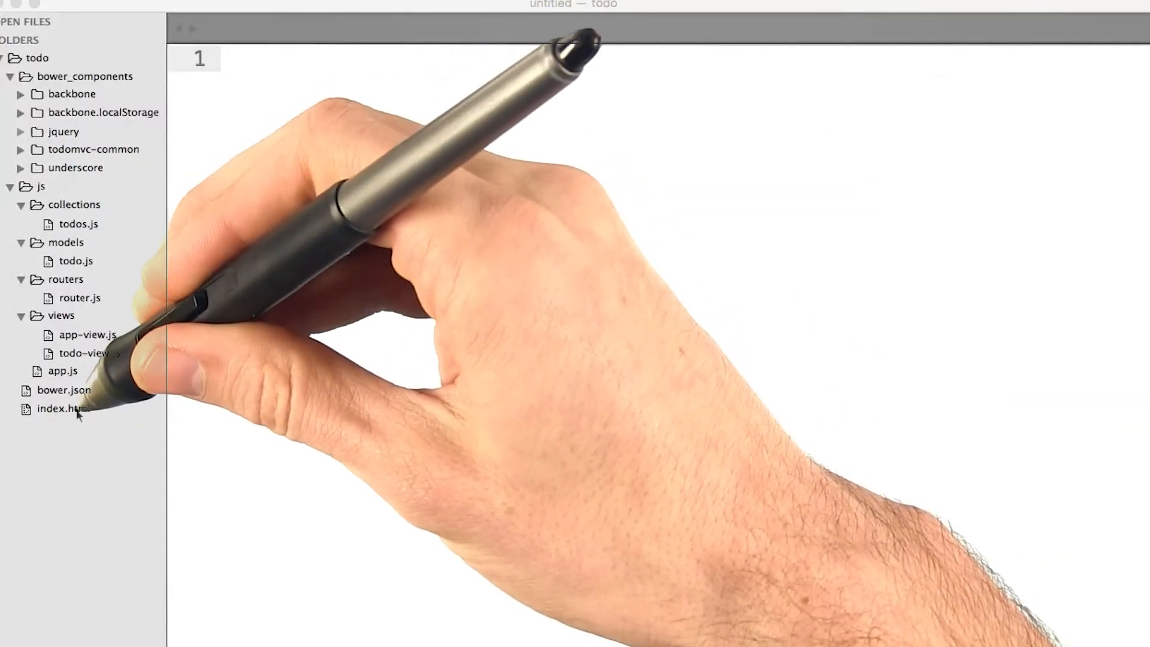
- Open index.html from the sidebar beside the quiz file
click(63, 409)
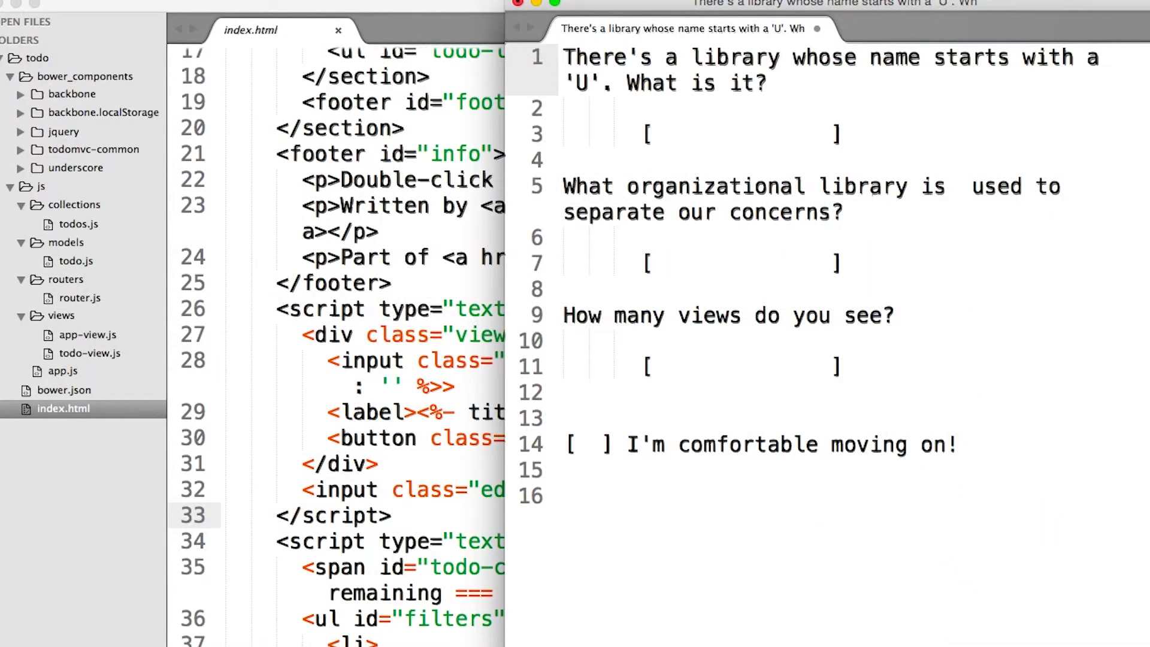
- Fill the quiz answers: Underscore for the 'U' library, Backbone for organisation, 2 views
click(733, 135)
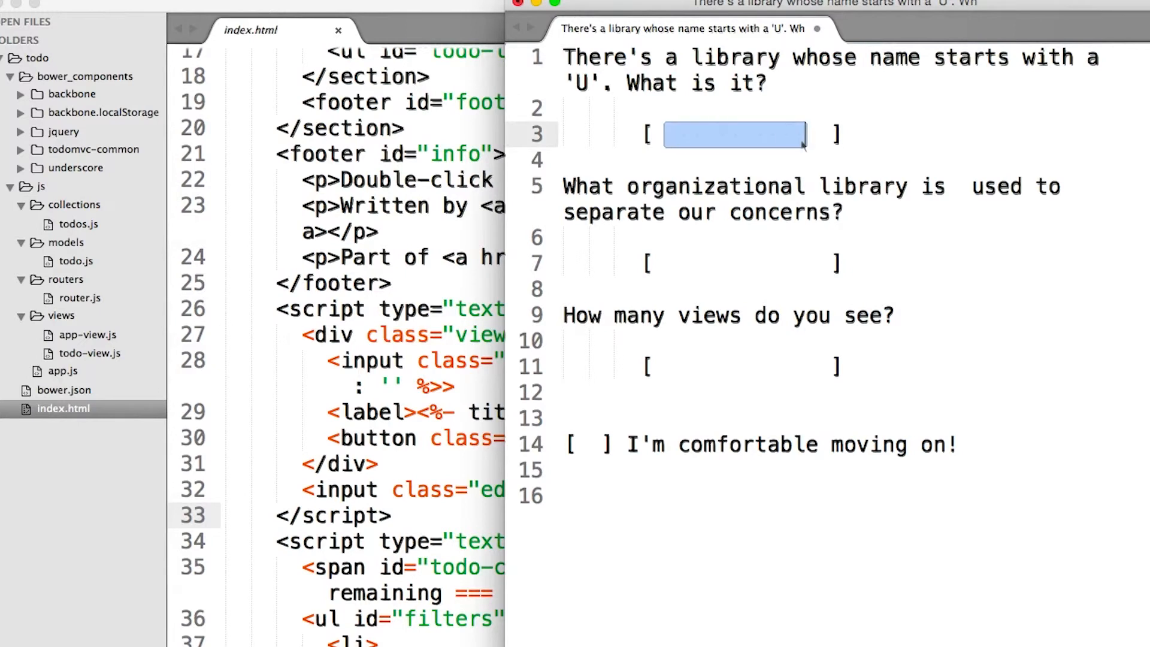
text(Underscore   ])
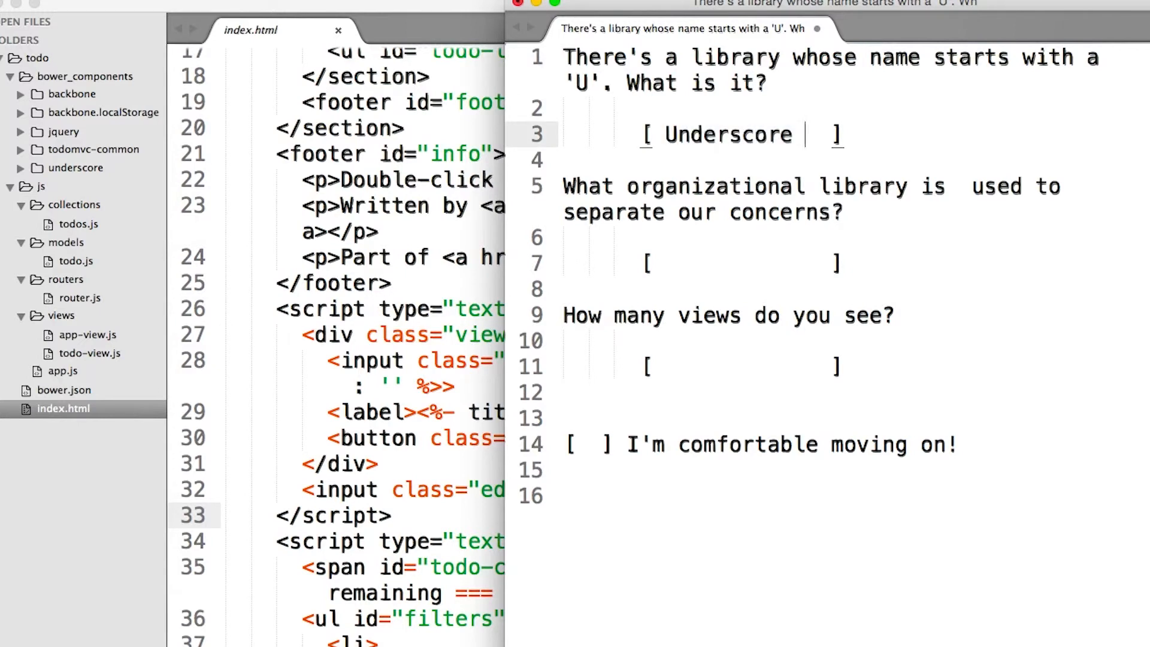
text(Backbone)
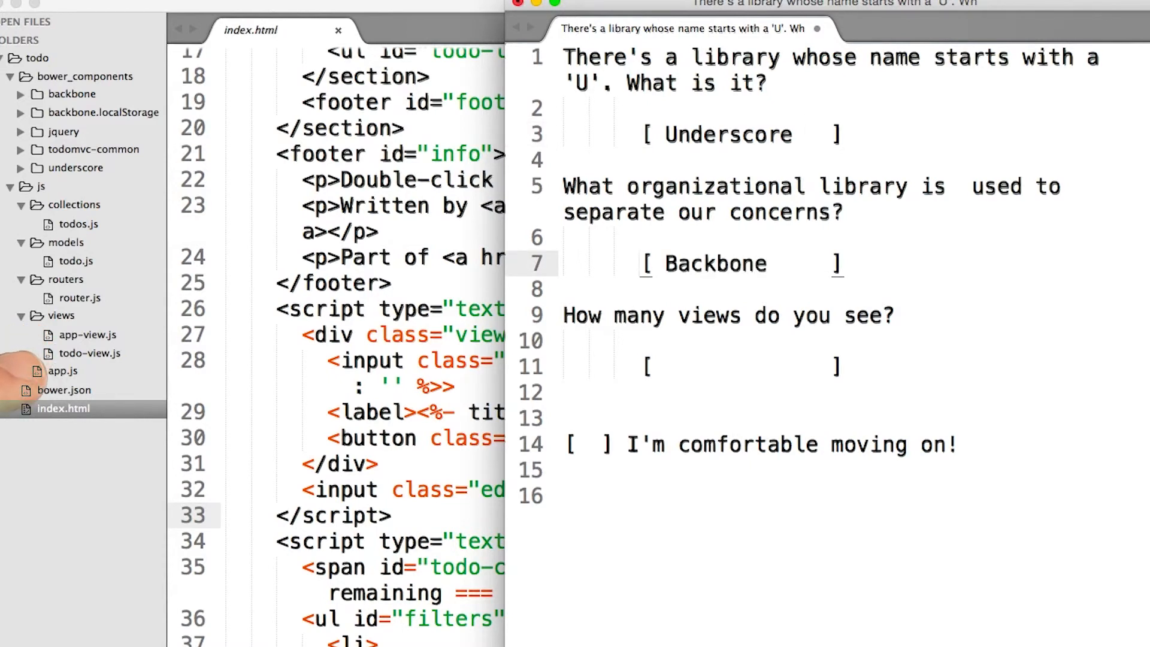
text(2)
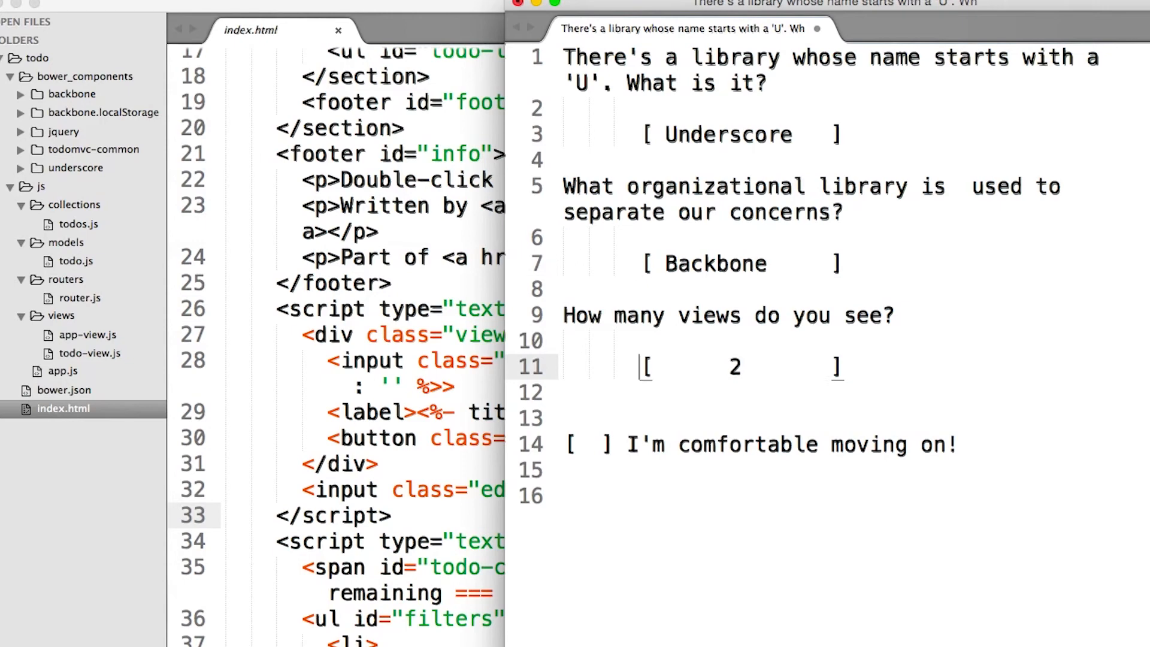